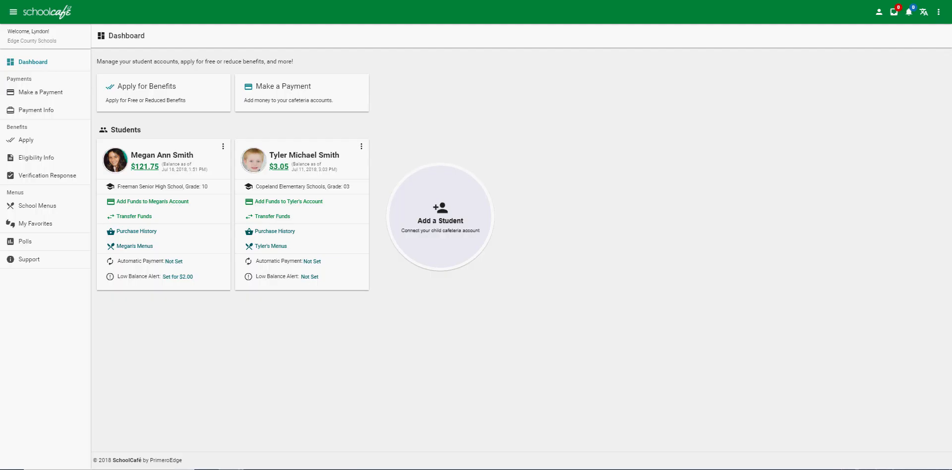
mouse_move(231, 358)
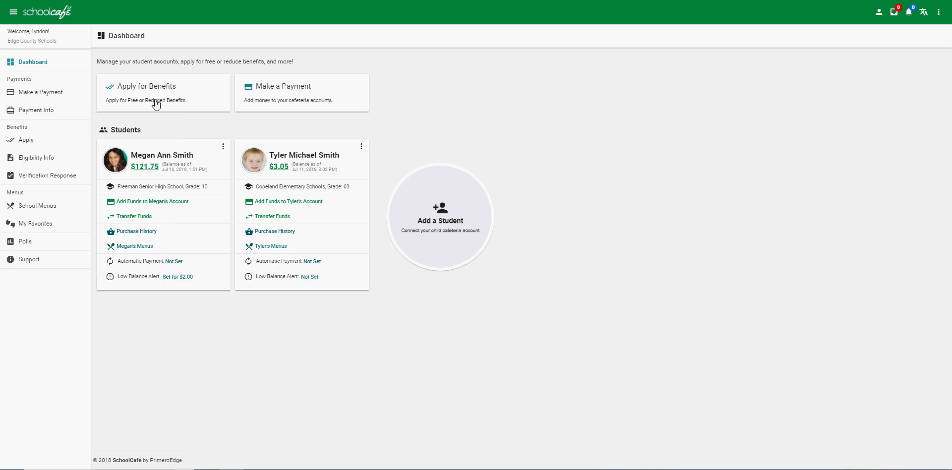
mouse_move(150, 97)
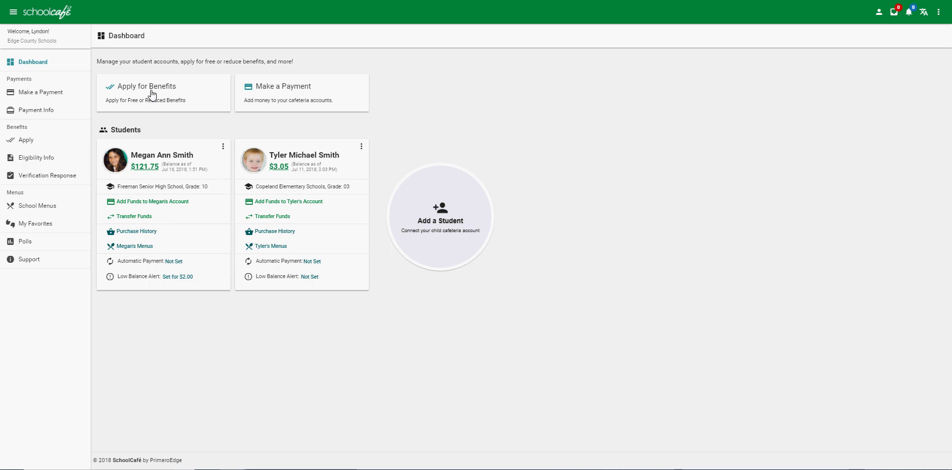
Step: Begin Apply for Benefits in English, pass the Household Letter and check the certification statement
left_click(146, 86)
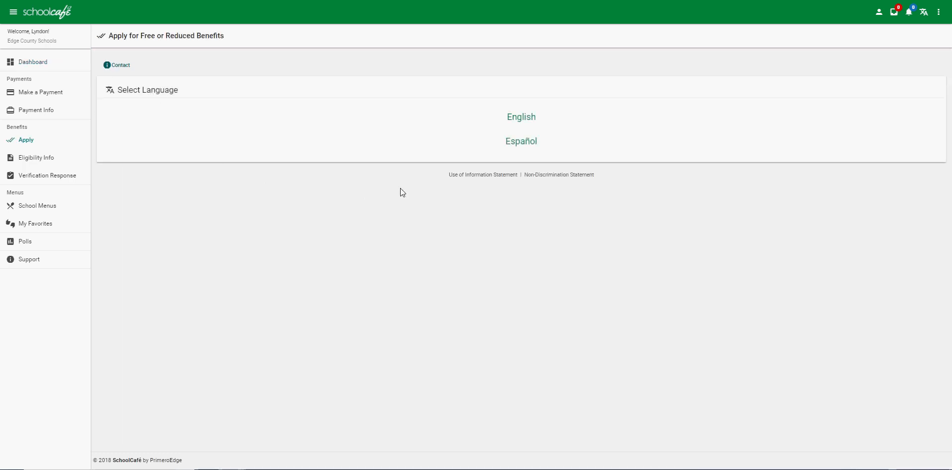
left_click(520, 117)
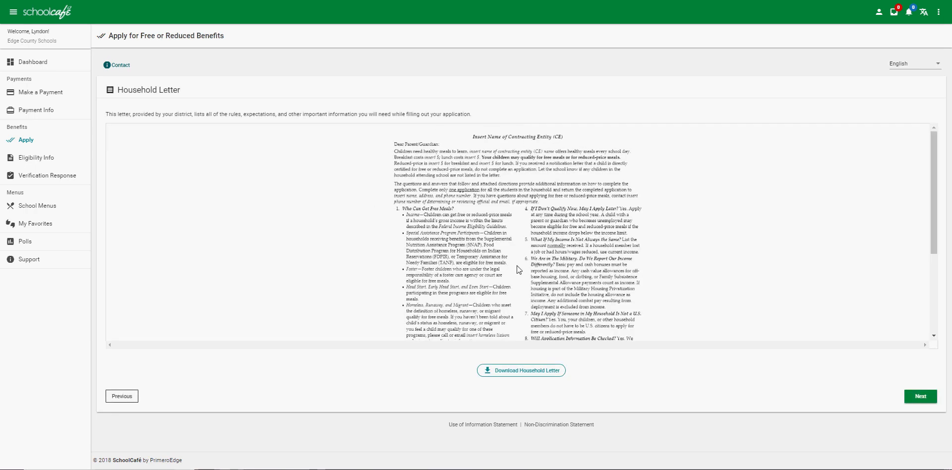
mouse_move(839, 401)
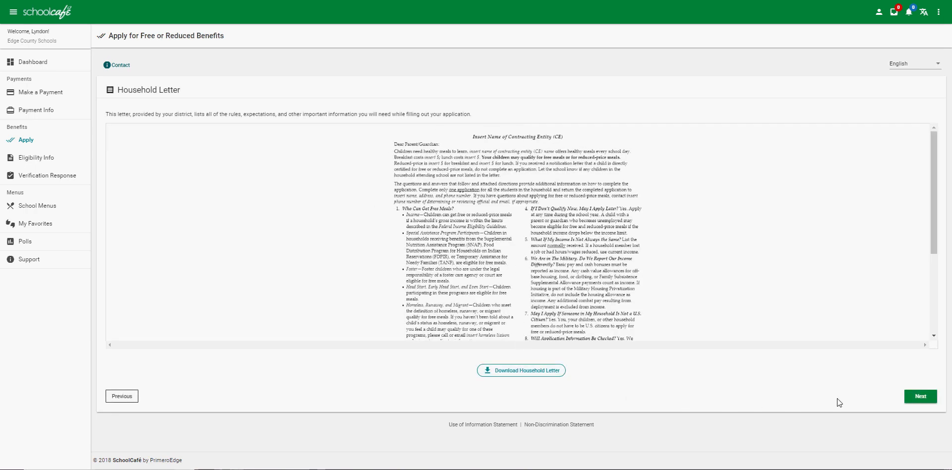
left_click(920, 396)
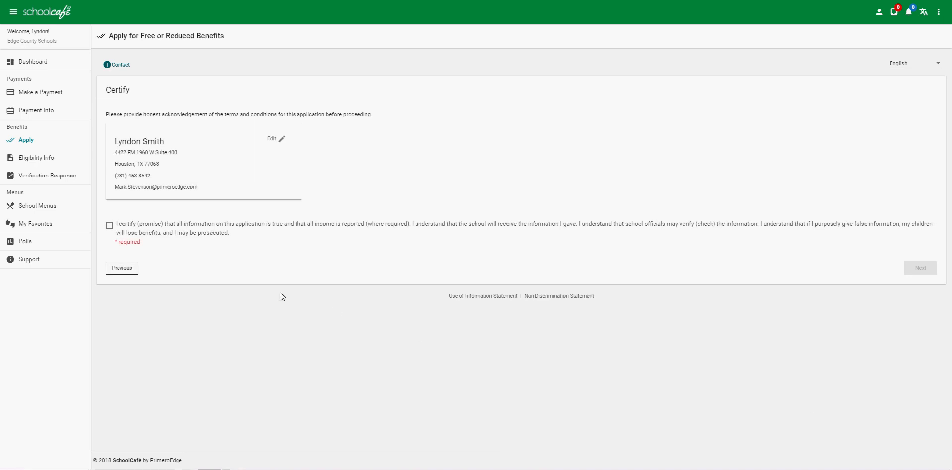
left_click(109, 225)
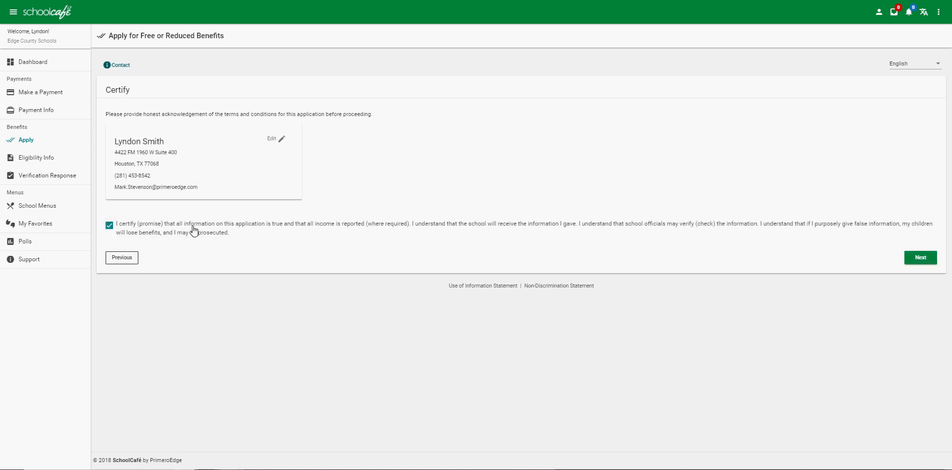
mouse_move(920, 258)
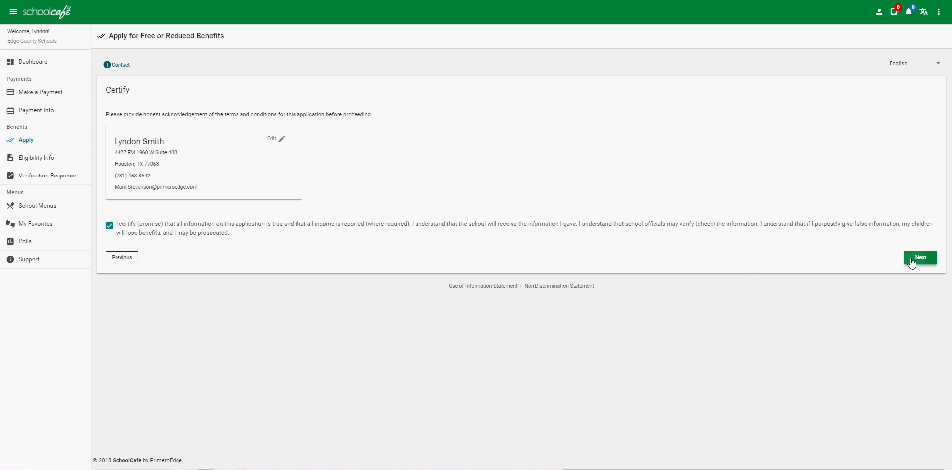
Step: Select both students and answer No to the SNAP, TANF or FDPIR assistance questions
left_click(919, 256)
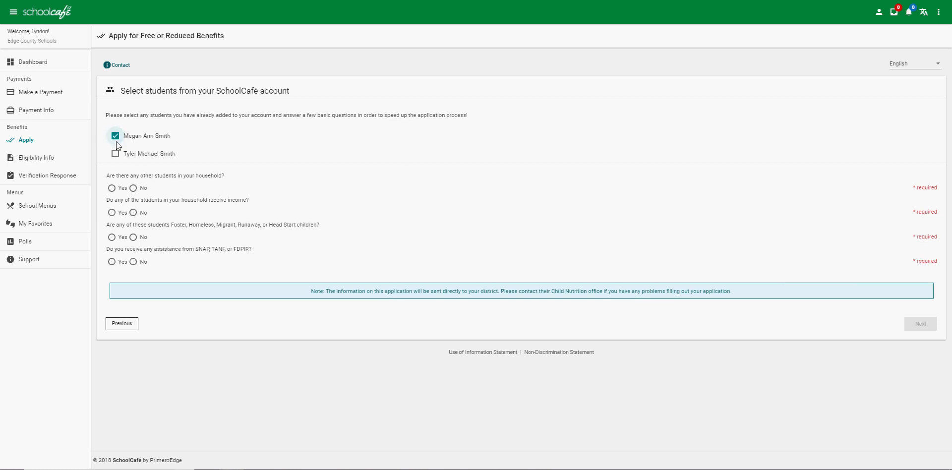
left_click(115, 153)
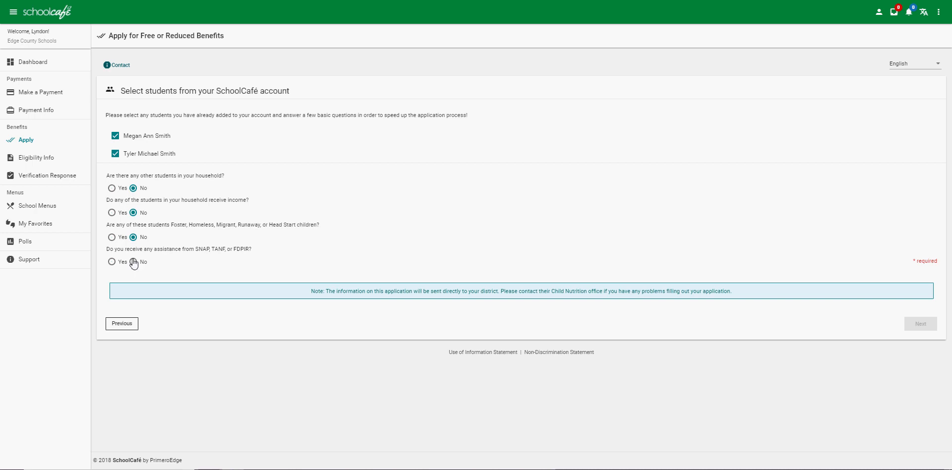
left_click(134, 262)
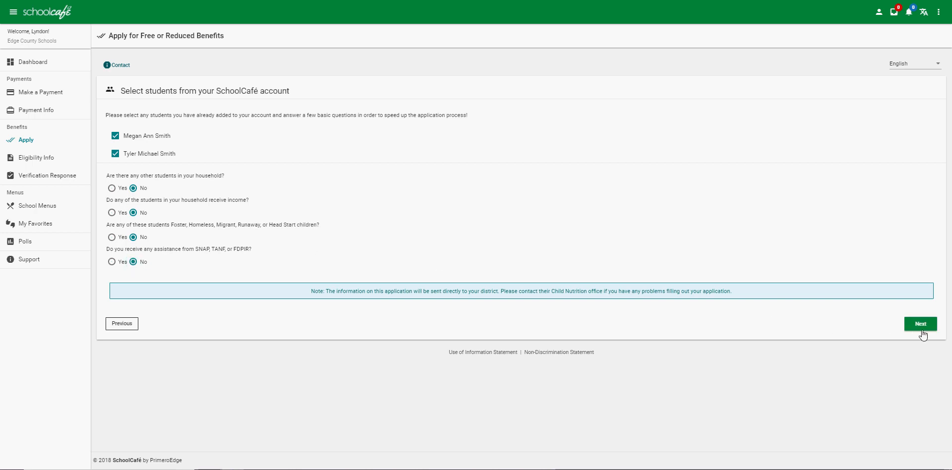
Step: Advance to the Household step, cancelling the Add Household Member dialog so only the applicant remains
left_click(920, 323)
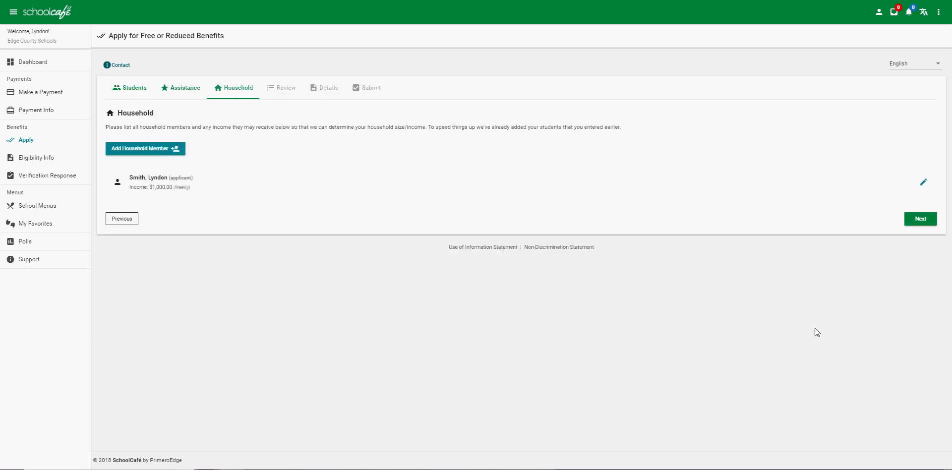
left_click(145, 148)
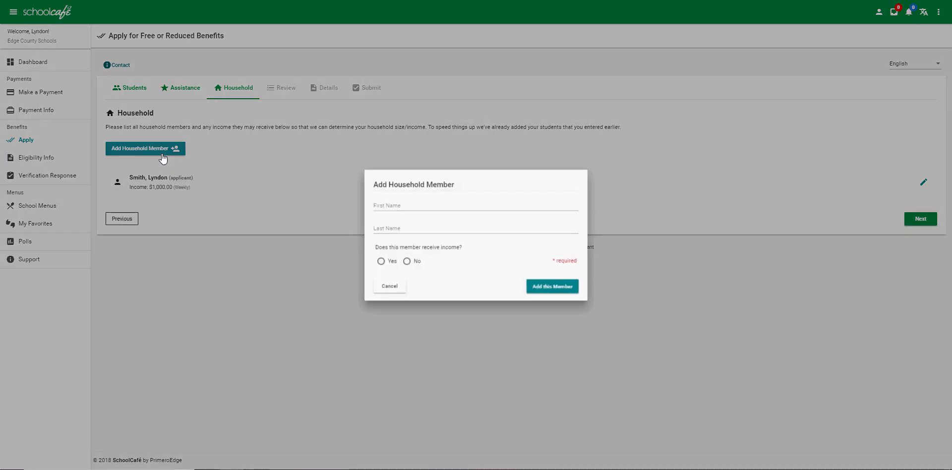
left_click(551, 286)
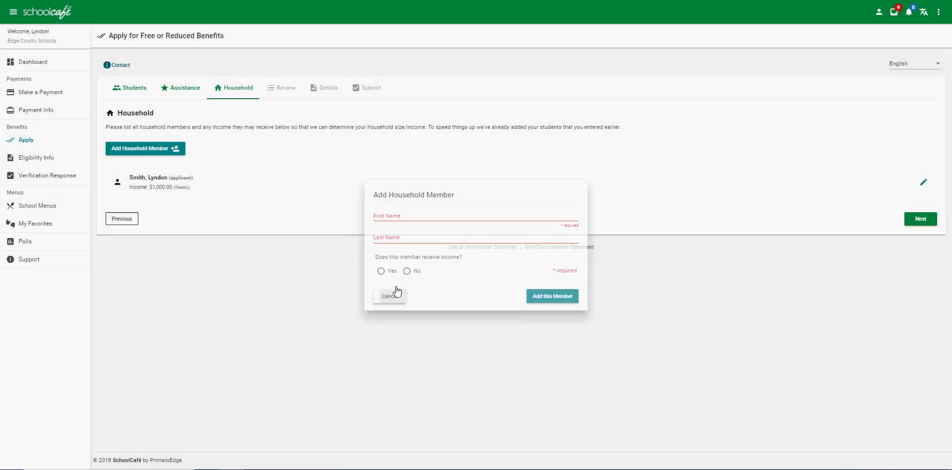
left_click(388, 297)
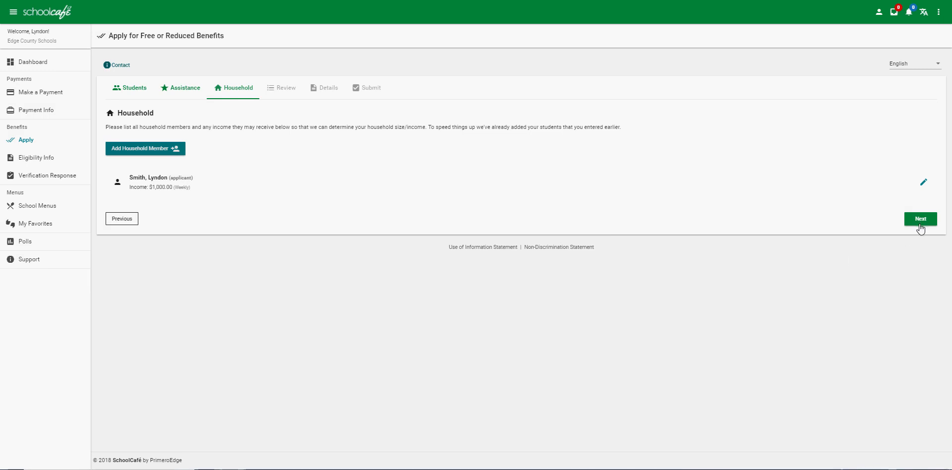
Step: Continue to the Review summary of both students, no assistance and a one-person household
left_click(920, 218)
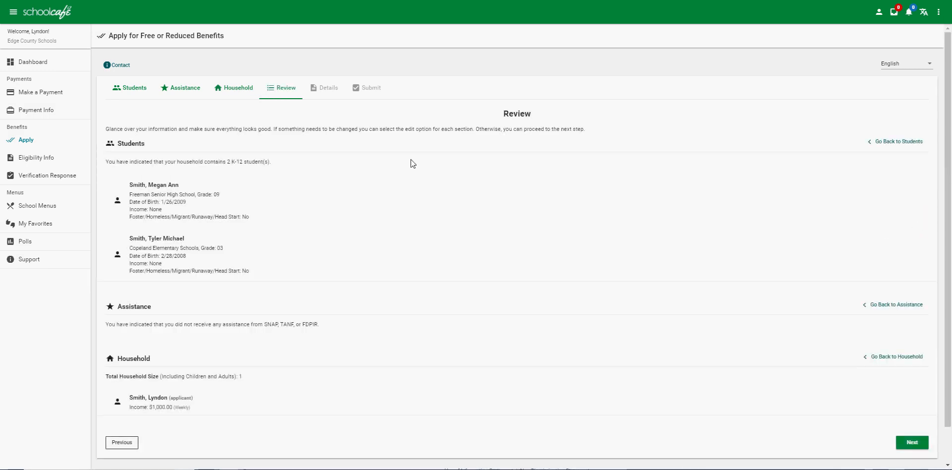
mouse_move(135, 349)
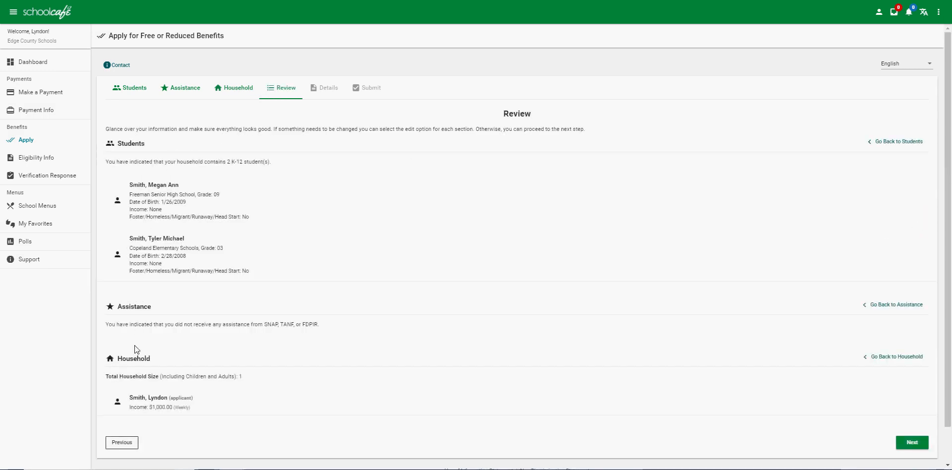
mouse_move(474, 290)
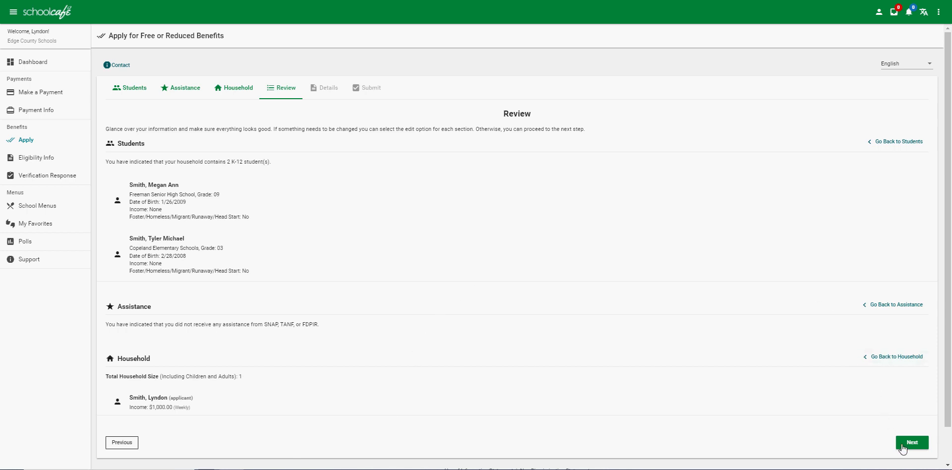
Step: Mark ethnicity Not Hispanic or Latino, race White, and consent to sharing meal eligibility information
left_click(911, 442)
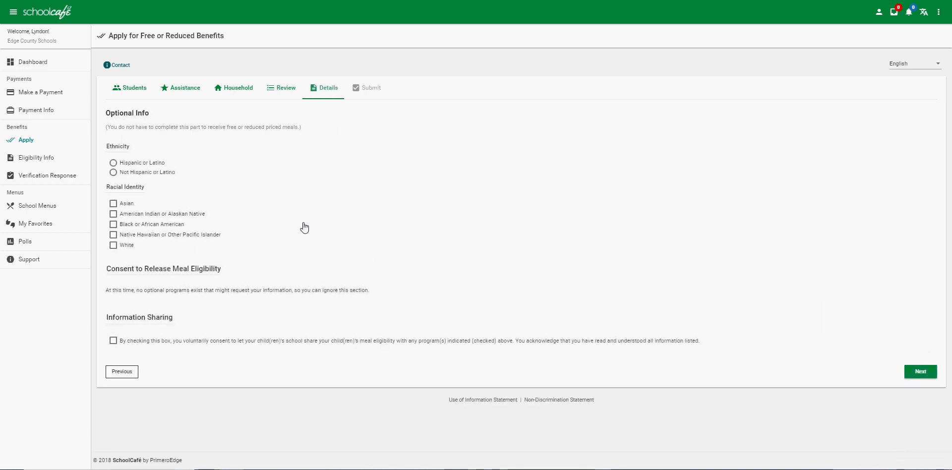
left_click(113, 172)
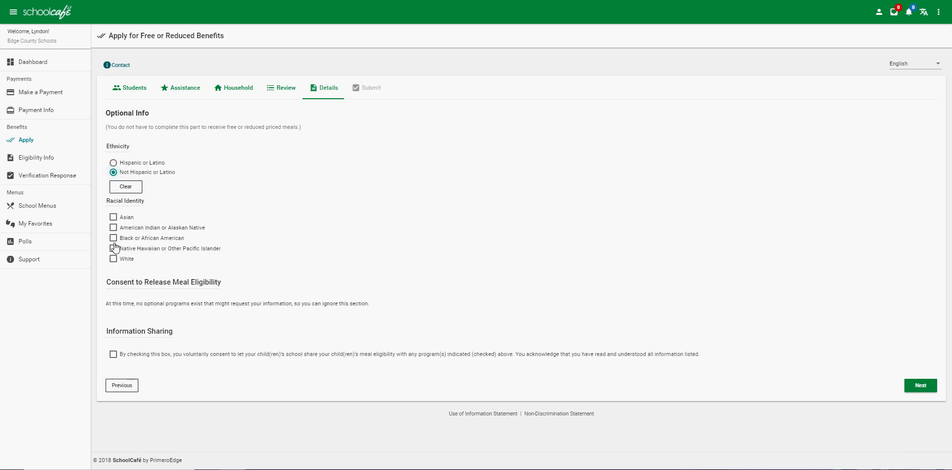
left_click(113, 258)
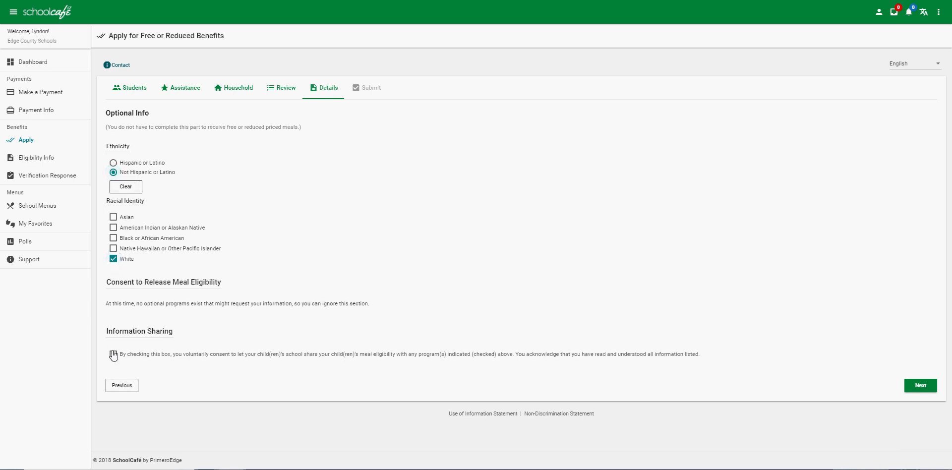
left_click(113, 355)
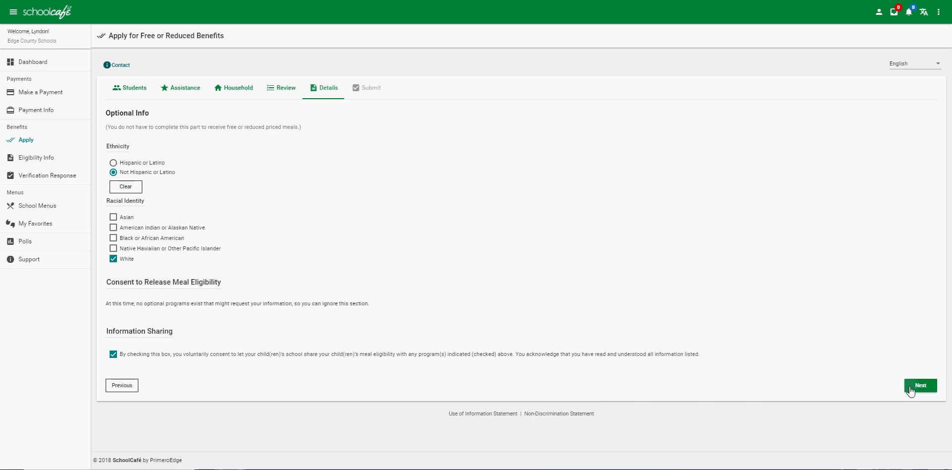
left_click(920, 385)
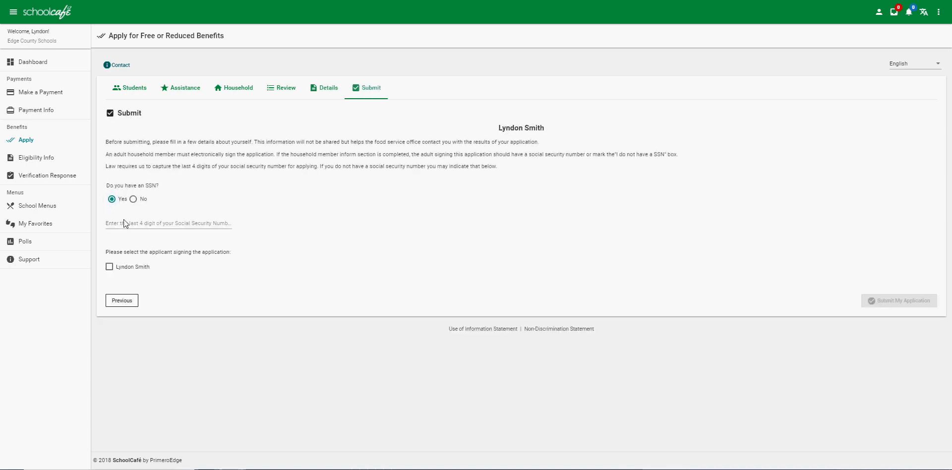
Step: Sign with SSN digits 1234 as the applicant, submit the application, and return to the dashboard
type("1234")
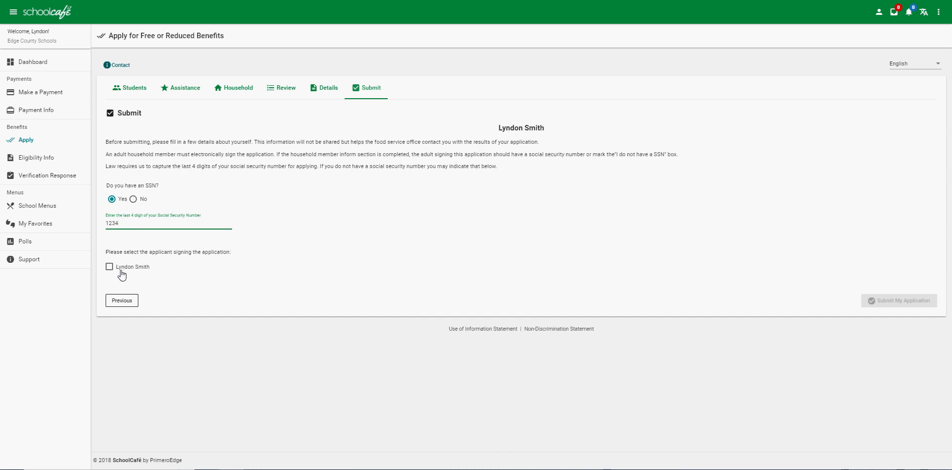
left_click(109, 267)
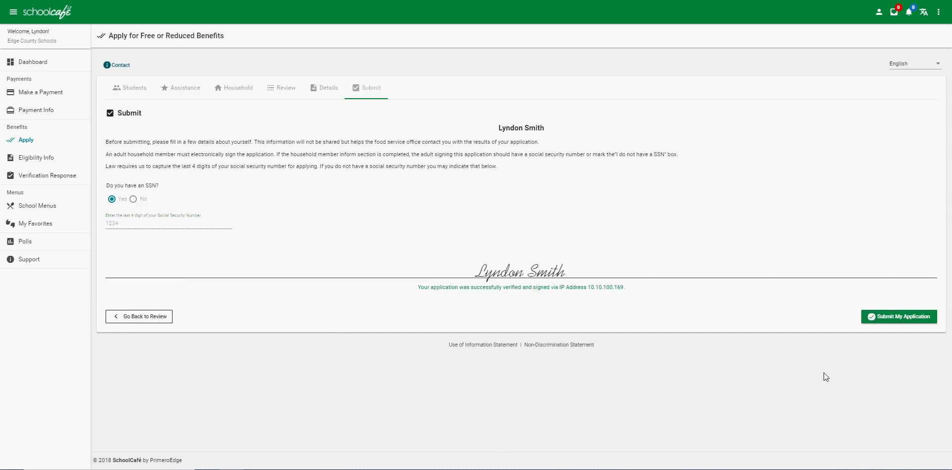
left_click(898, 316)
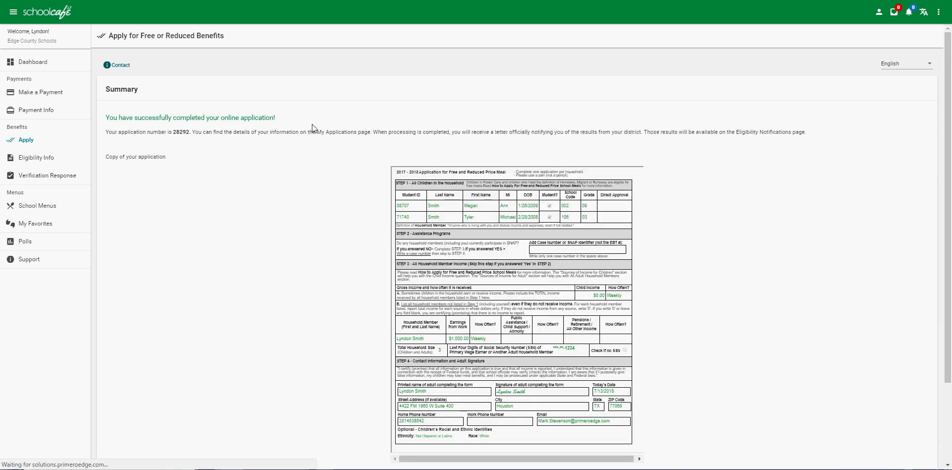
scroll("down", 3)
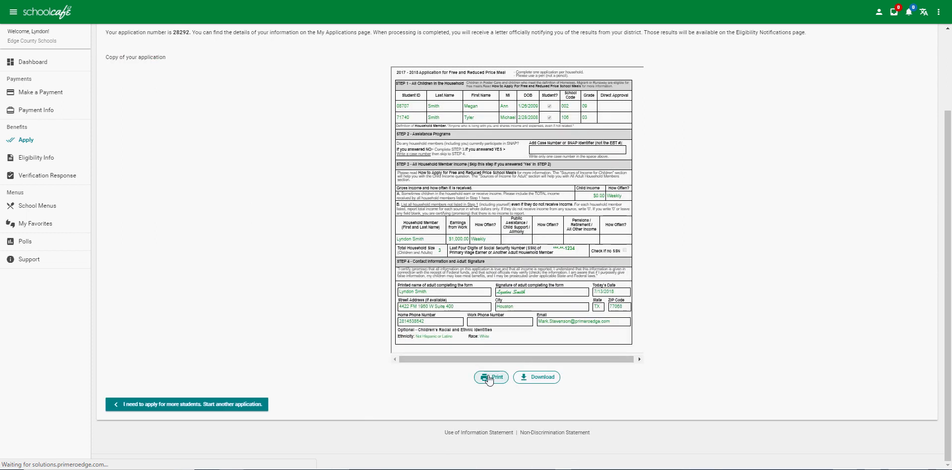
scroll("up", 3)
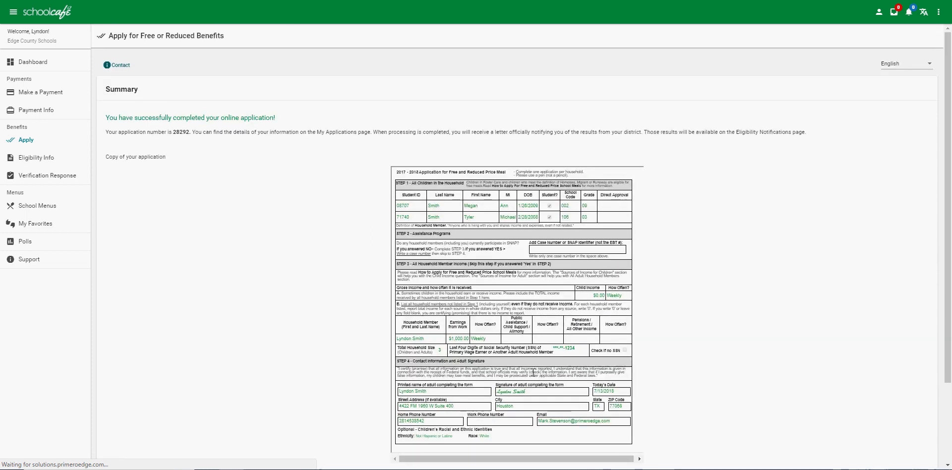
left_click(32, 61)
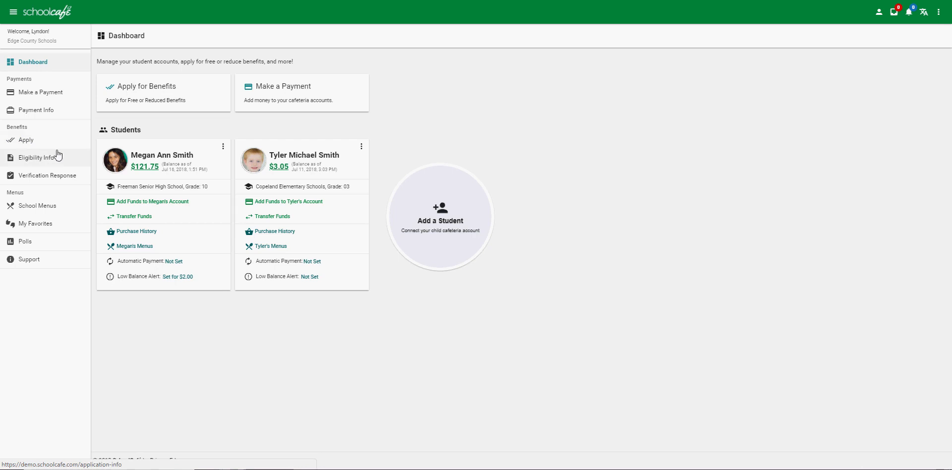
Step: View the Eligibility Info applications and notification letters, then start a Verification Response in English
left_click(37, 157)
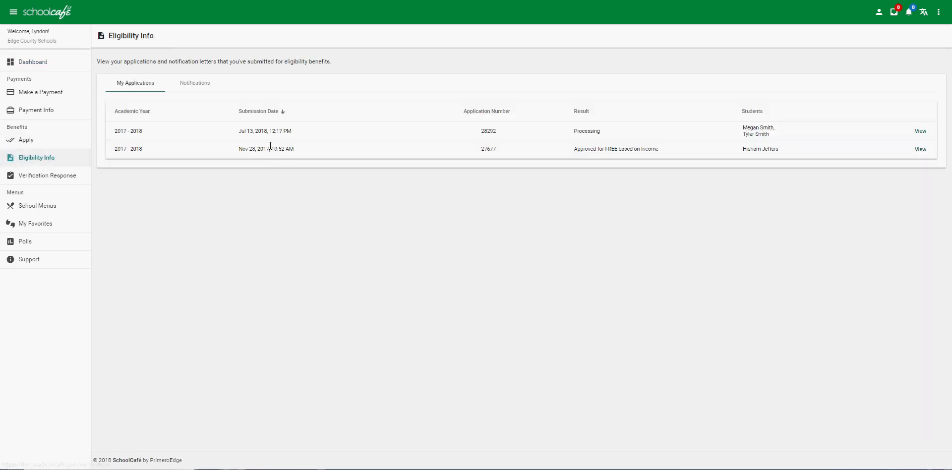
mouse_move(194, 85)
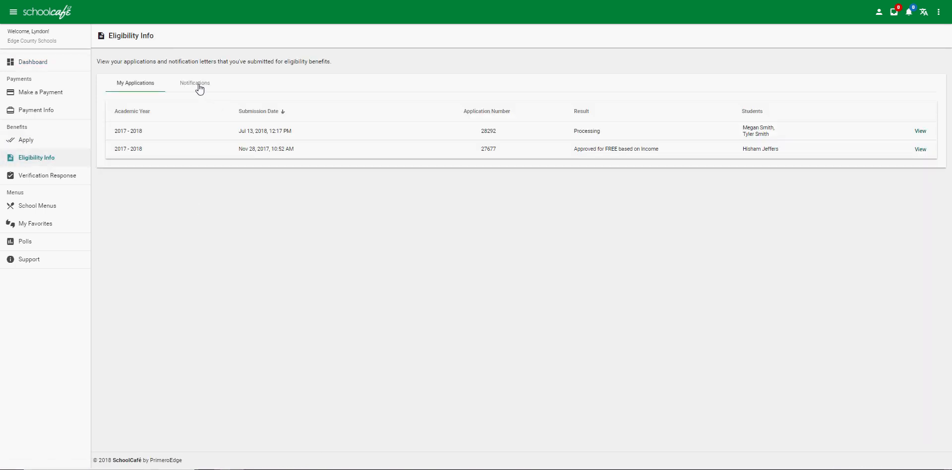
left_click(195, 83)
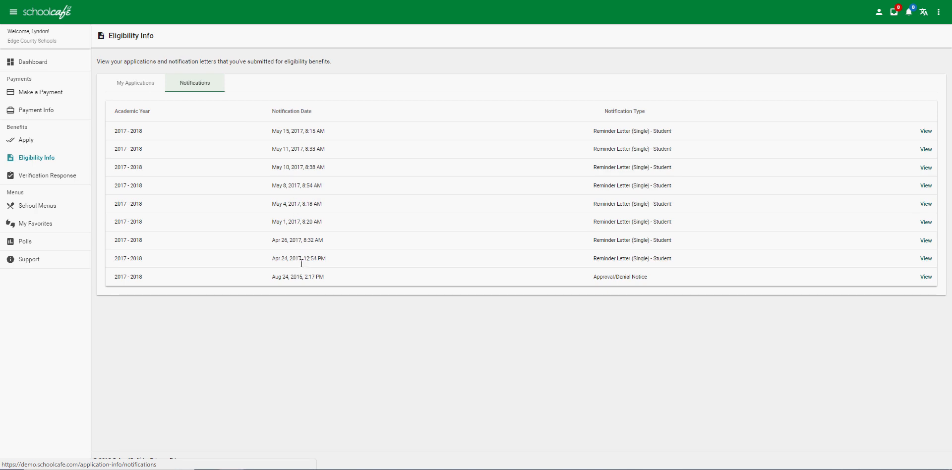
mouse_move(47, 176)
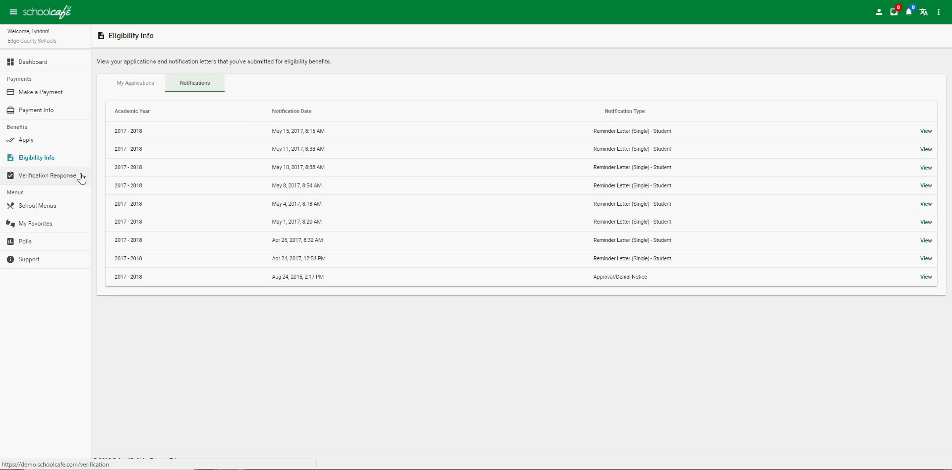
left_click(46, 175)
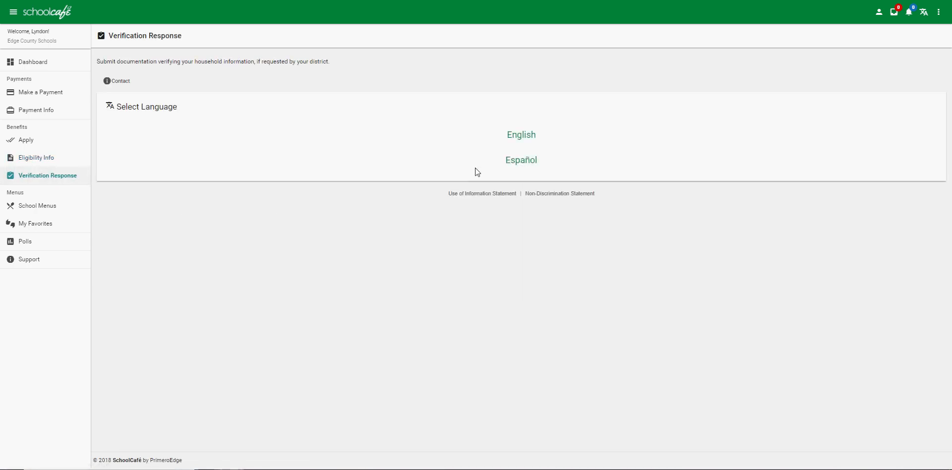
left_click(520, 134)
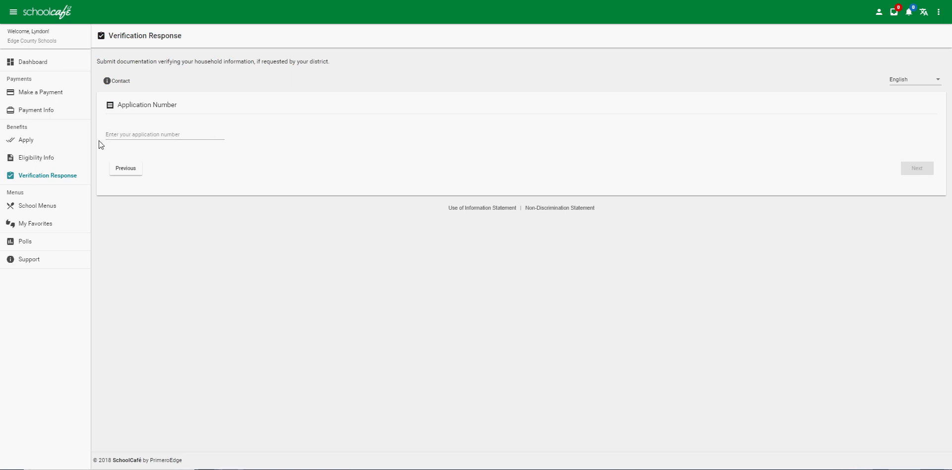
mouse_move(176, 145)
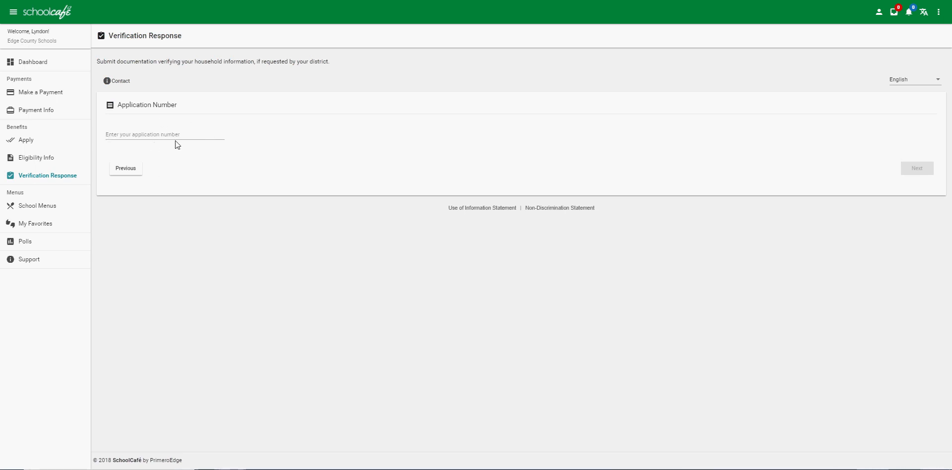